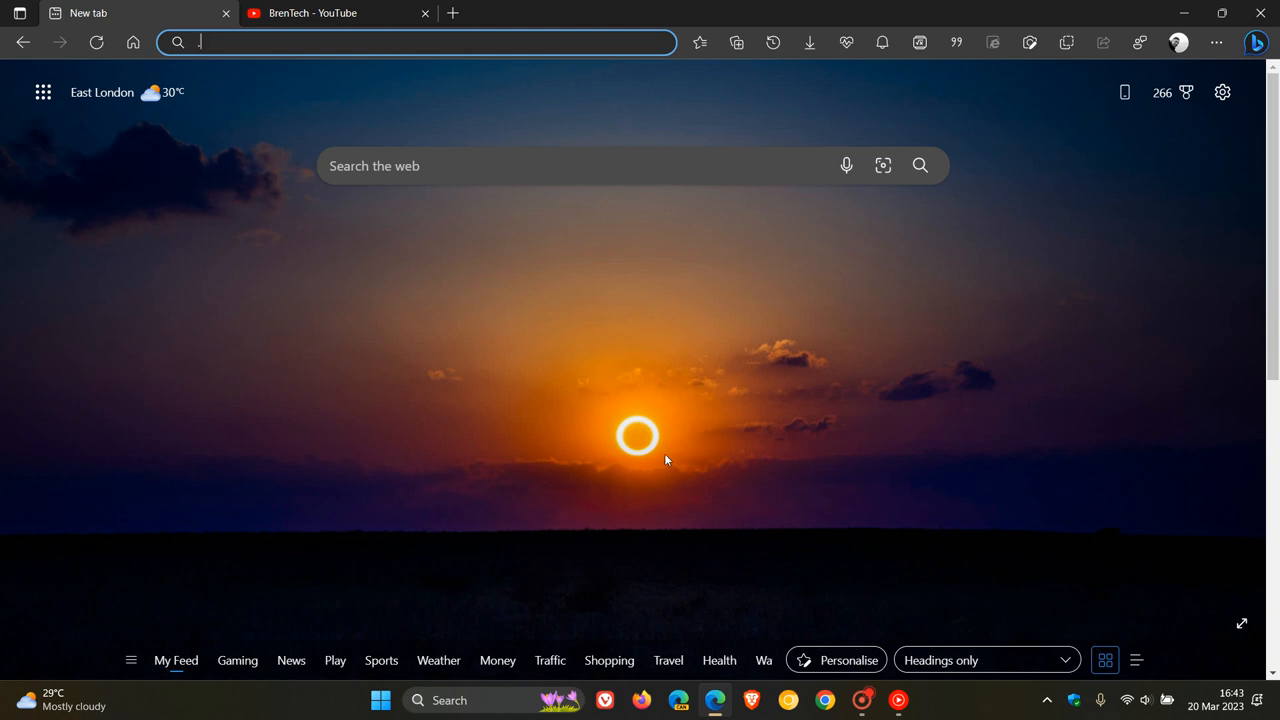
{"action": "mouse_move", "coordinate": [524, 282]}
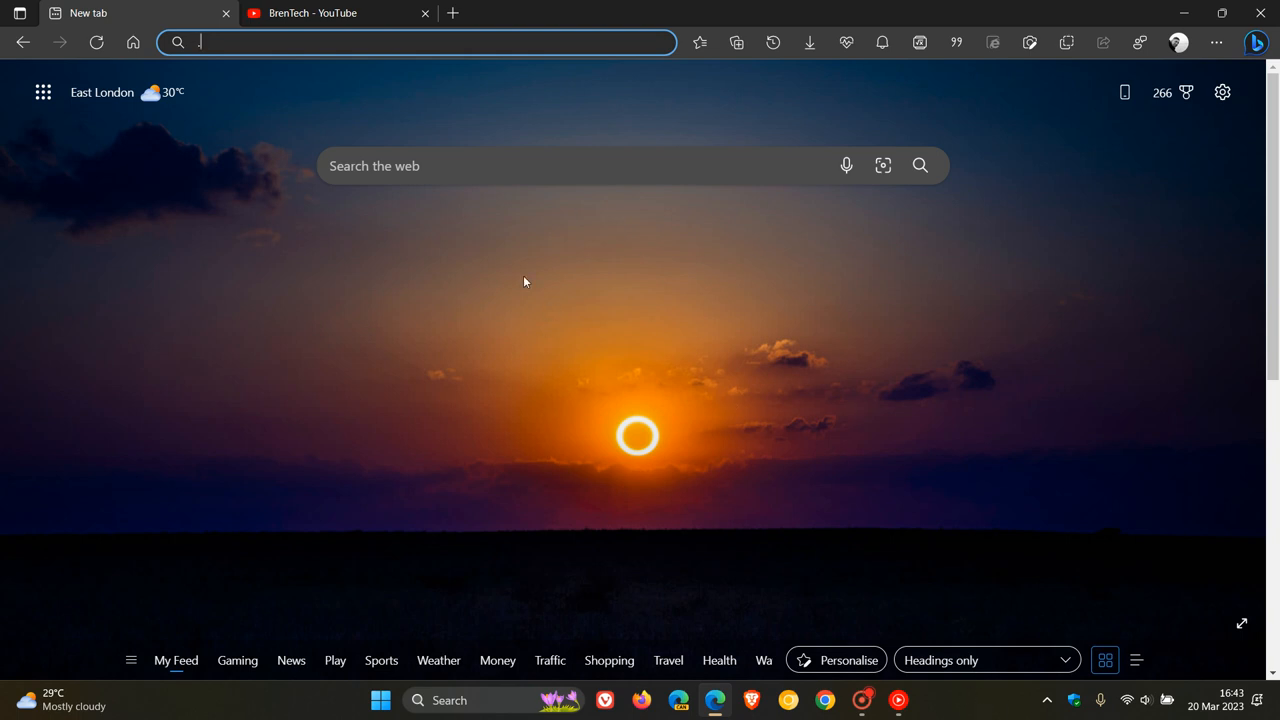
{"action": "mouse_move", "coordinate": [869, 342]}
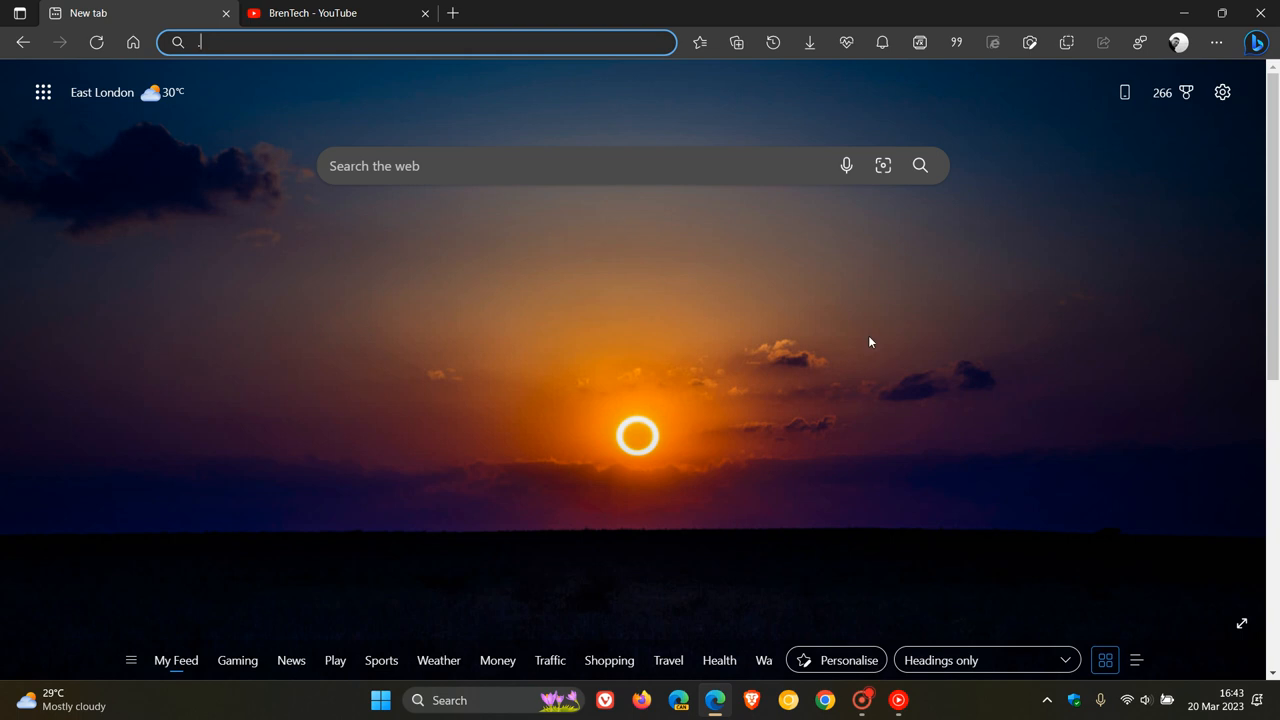
Pin the 'BrenTech - YouTube' tab to the taskbar through Edge's More tools menu
{"action": "type", "text": "."}
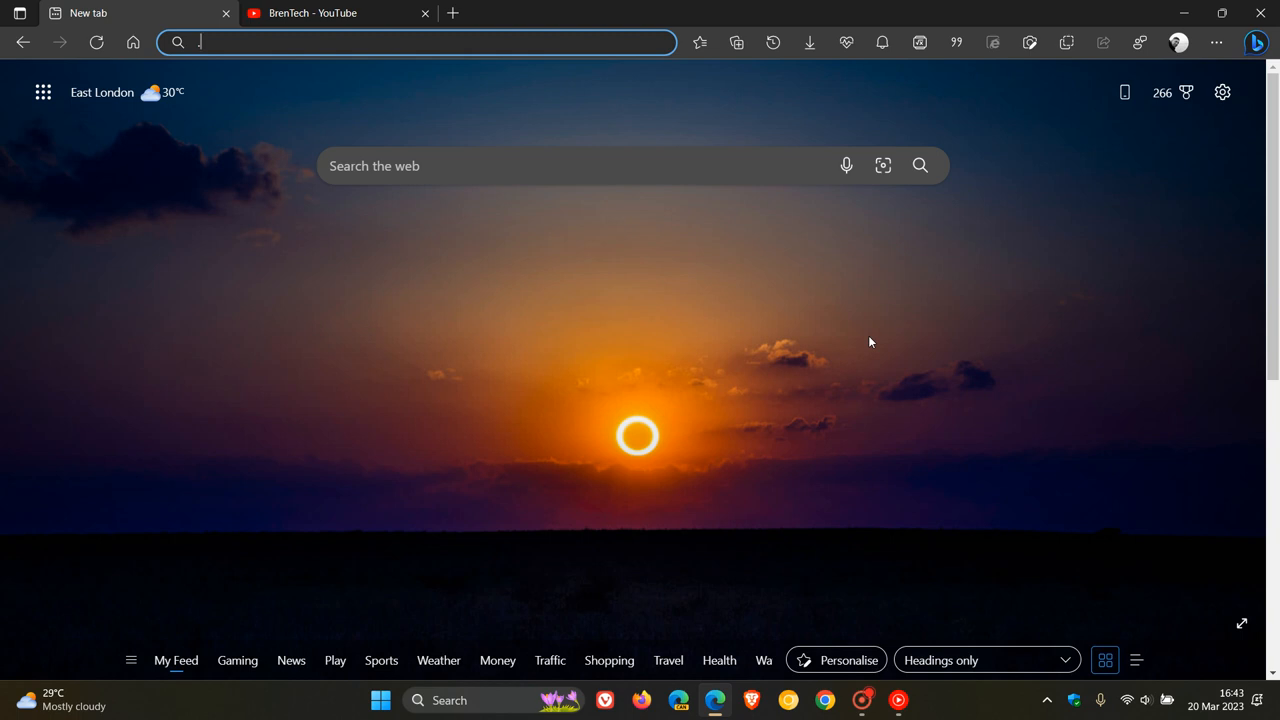
{"action": "mouse_move", "coordinate": [951, 715]}
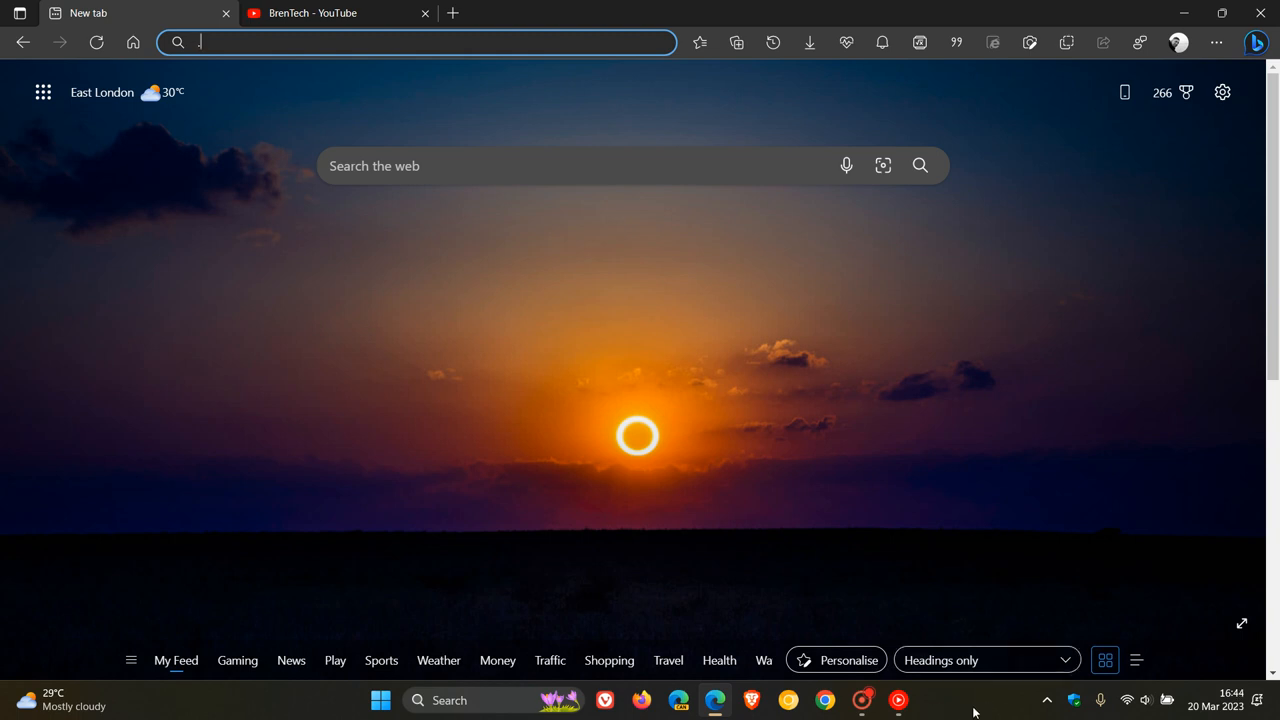
{"action": "type", "text": "."}
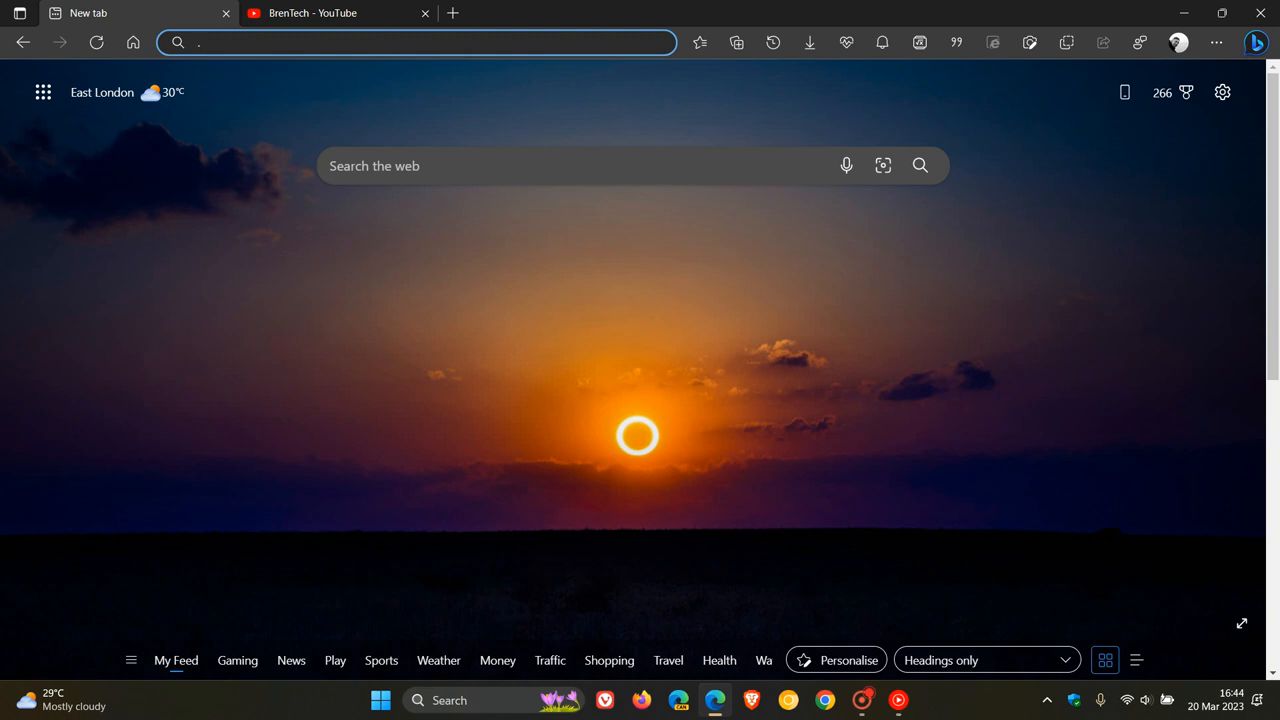
{"action": "mouse_move", "coordinate": [983, 707]}
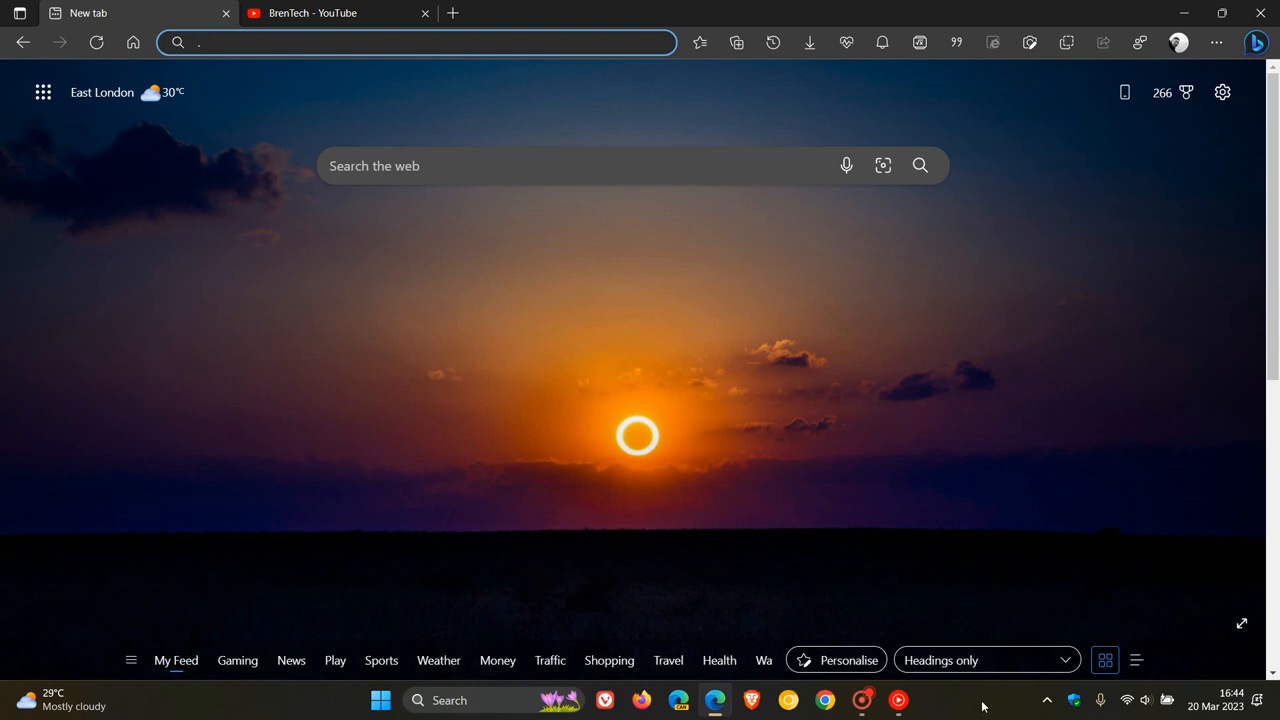
{"action": "mouse_move", "coordinate": [826, 378]}
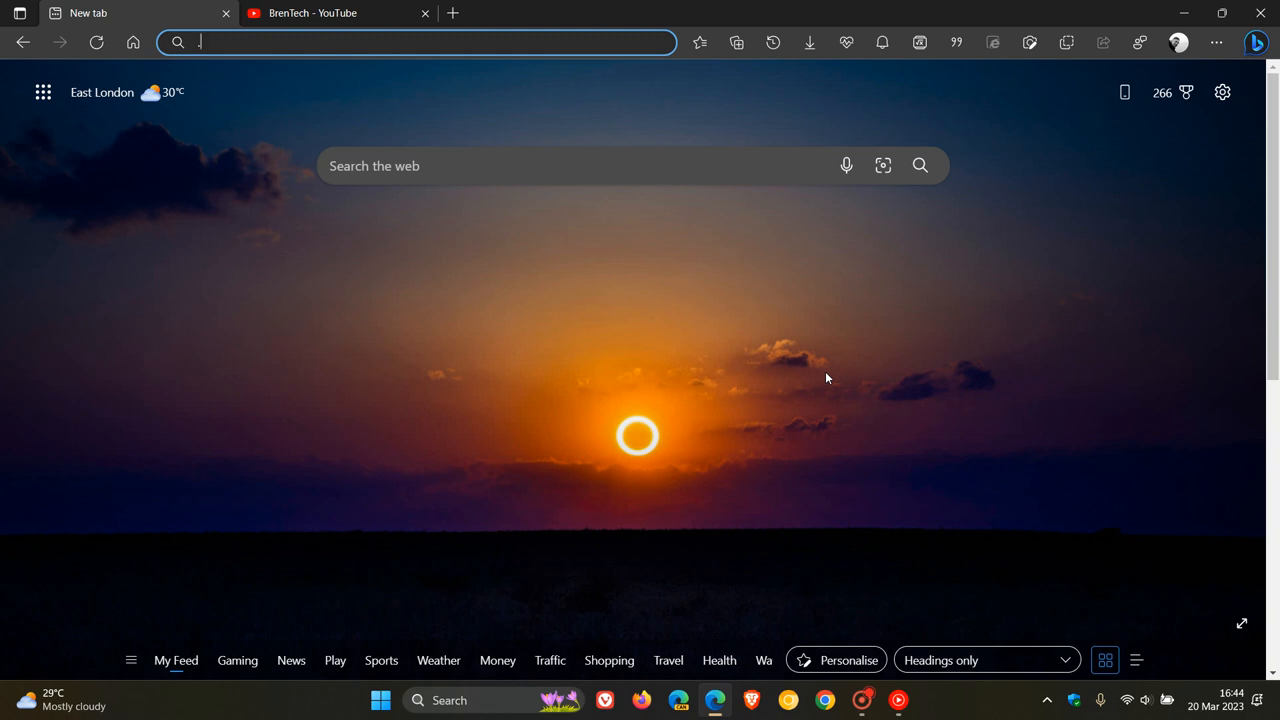
{"action": "type", "text": "."}
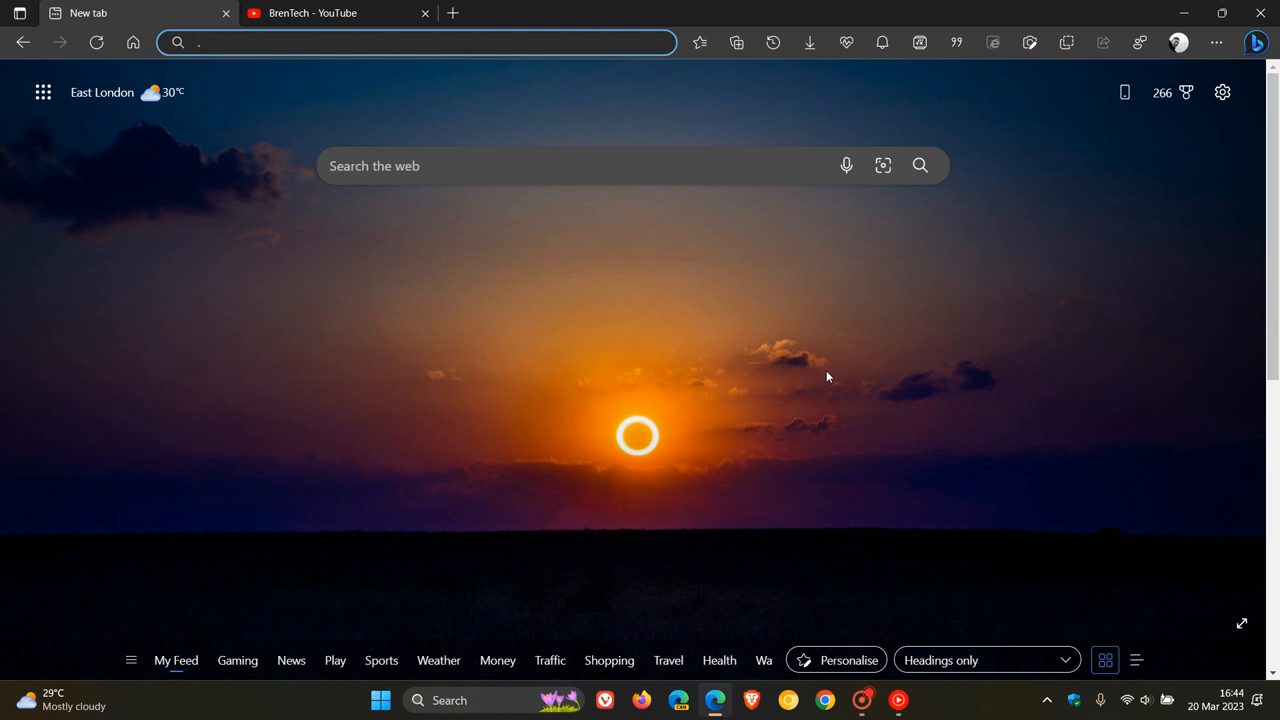
{"action": "left_click", "coordinate": [335, 13]}
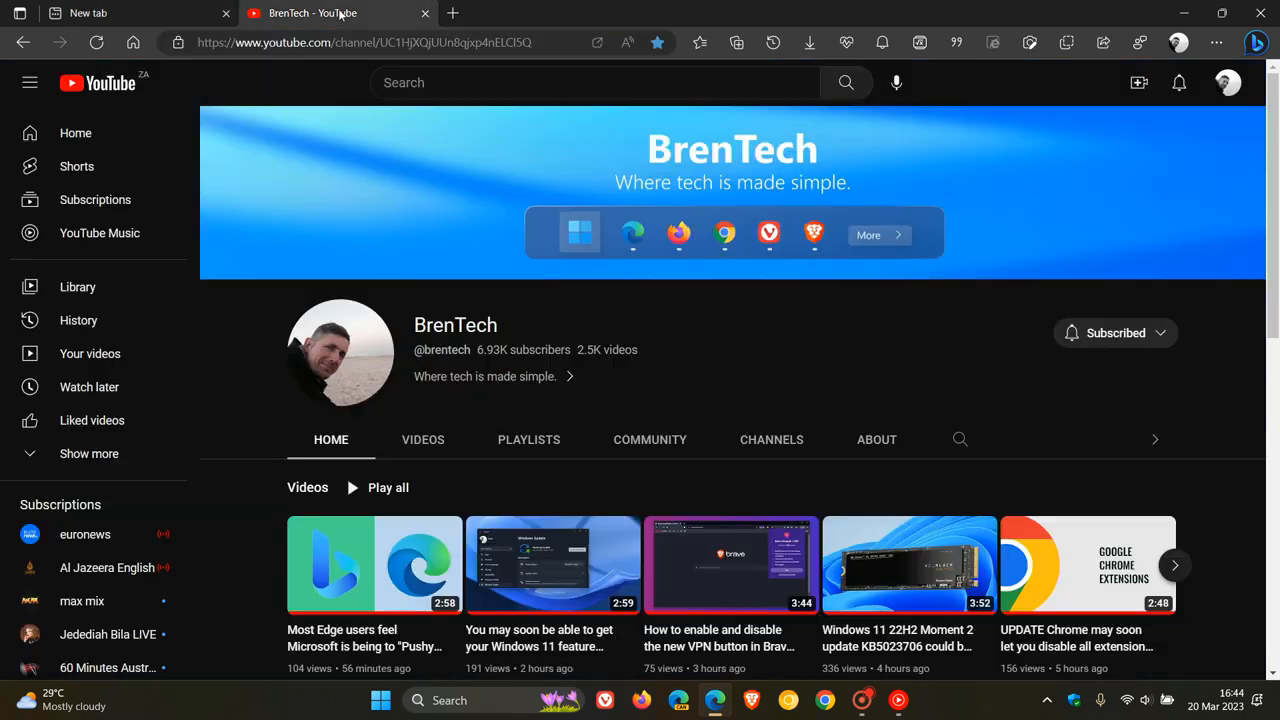
{"action": "mouse_move", "coordinate": [920, 342]}
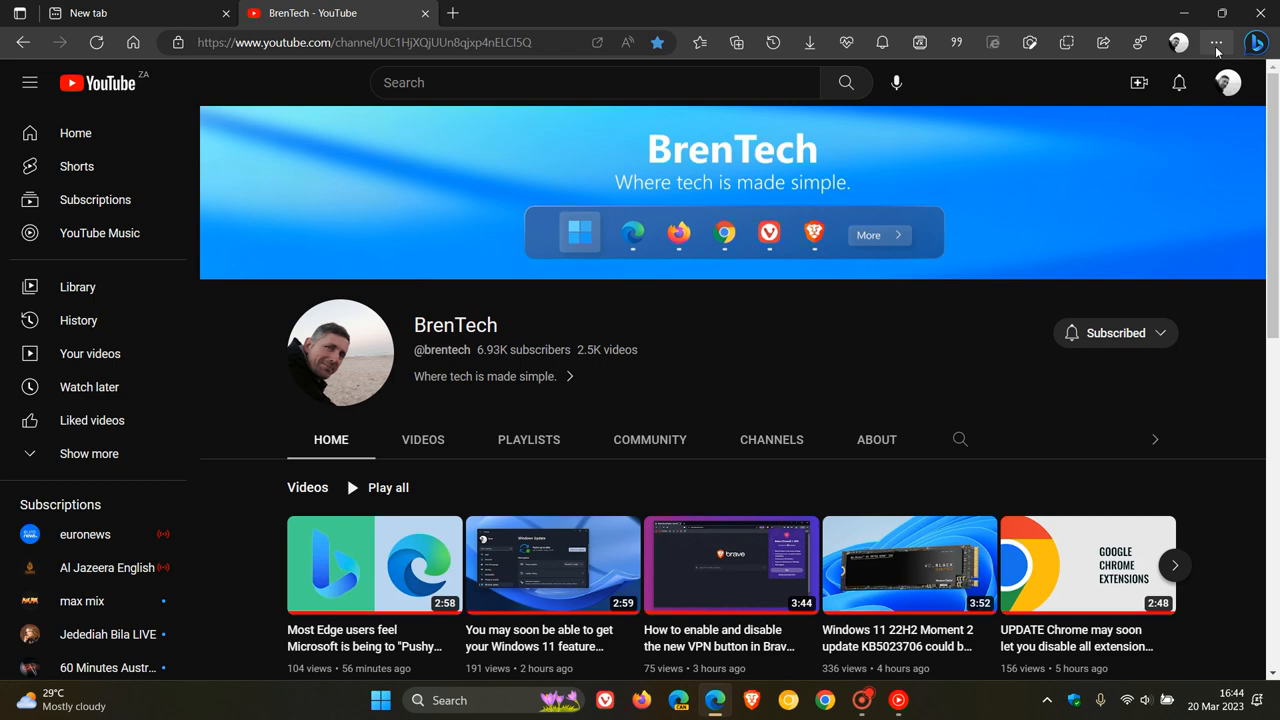
{"action": "left_click", "coordinate": [1216, 42]}
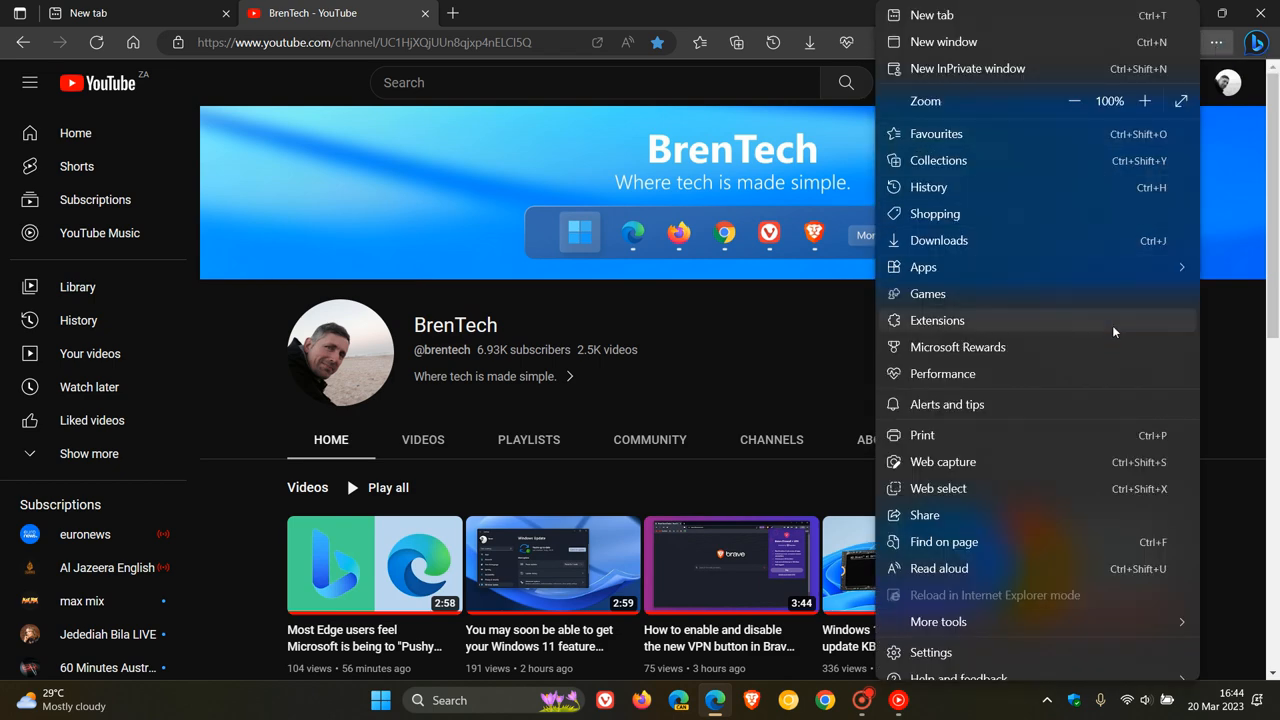
{"action": "left_click", "coordinate": [938, 621]}
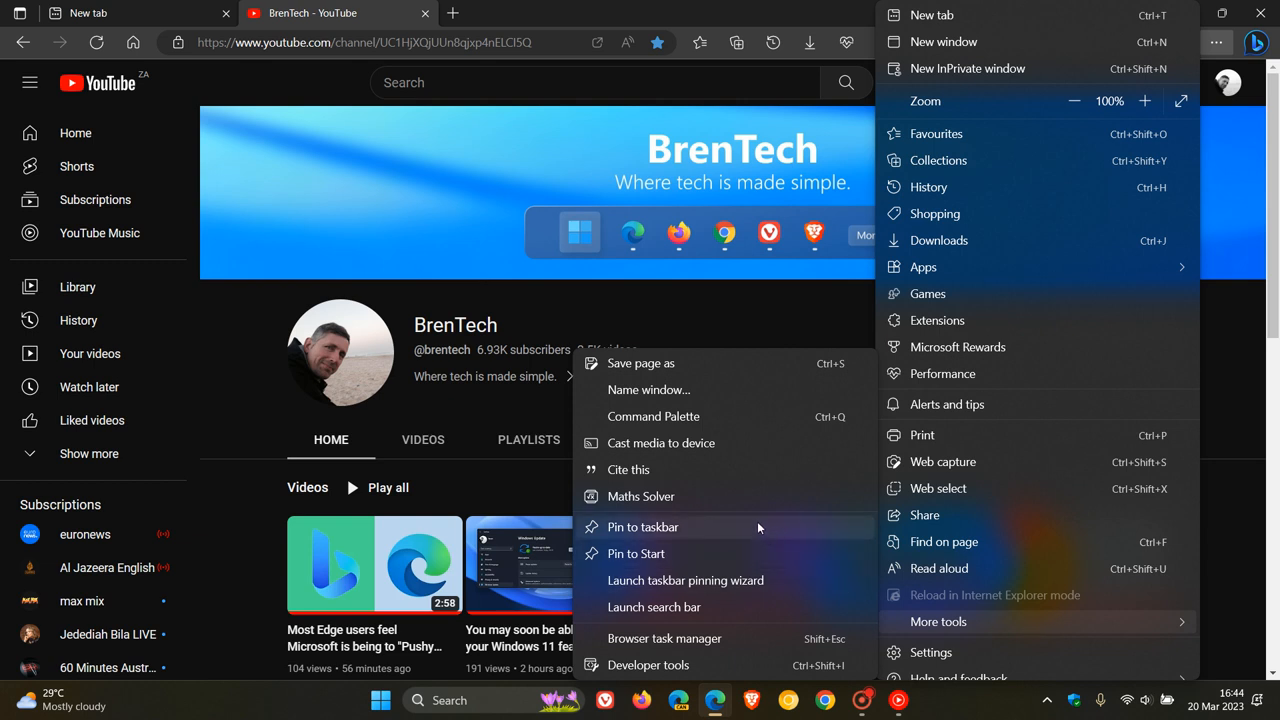
{"action": "mouse_move", "coordinate": [679, 553]}
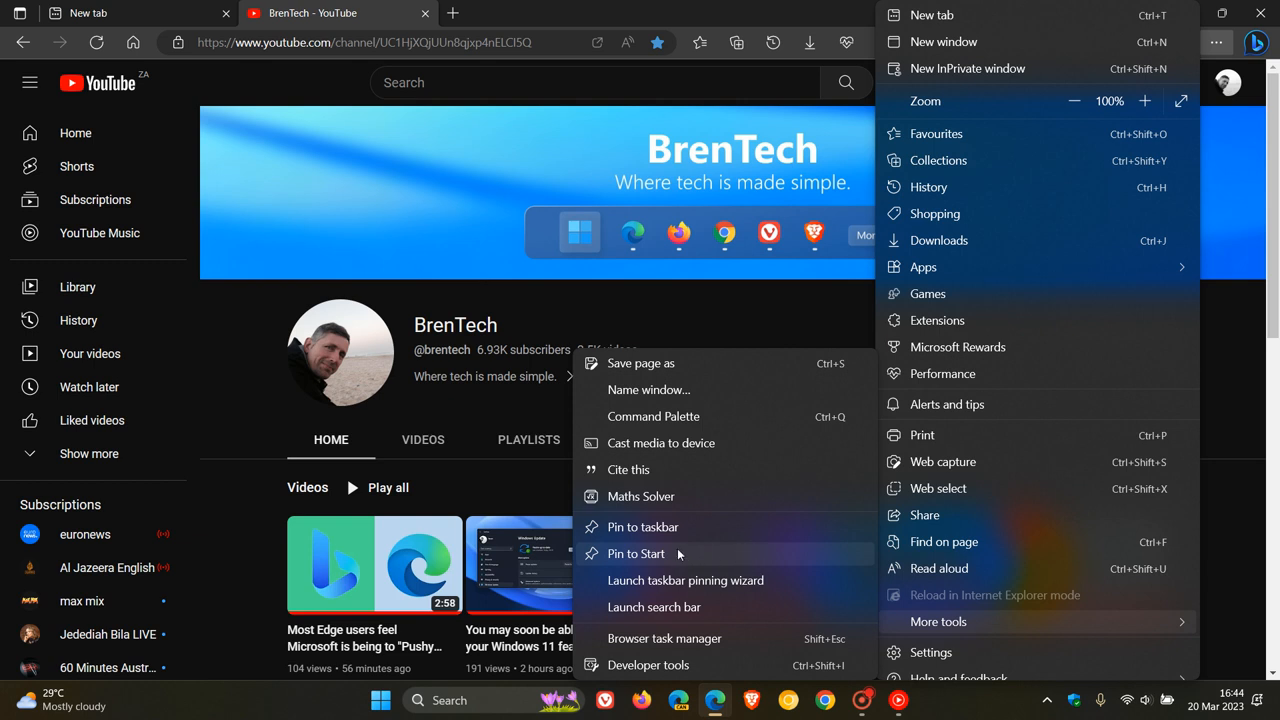
{"action": "mouse_move", "coordinate": [737, 558]}
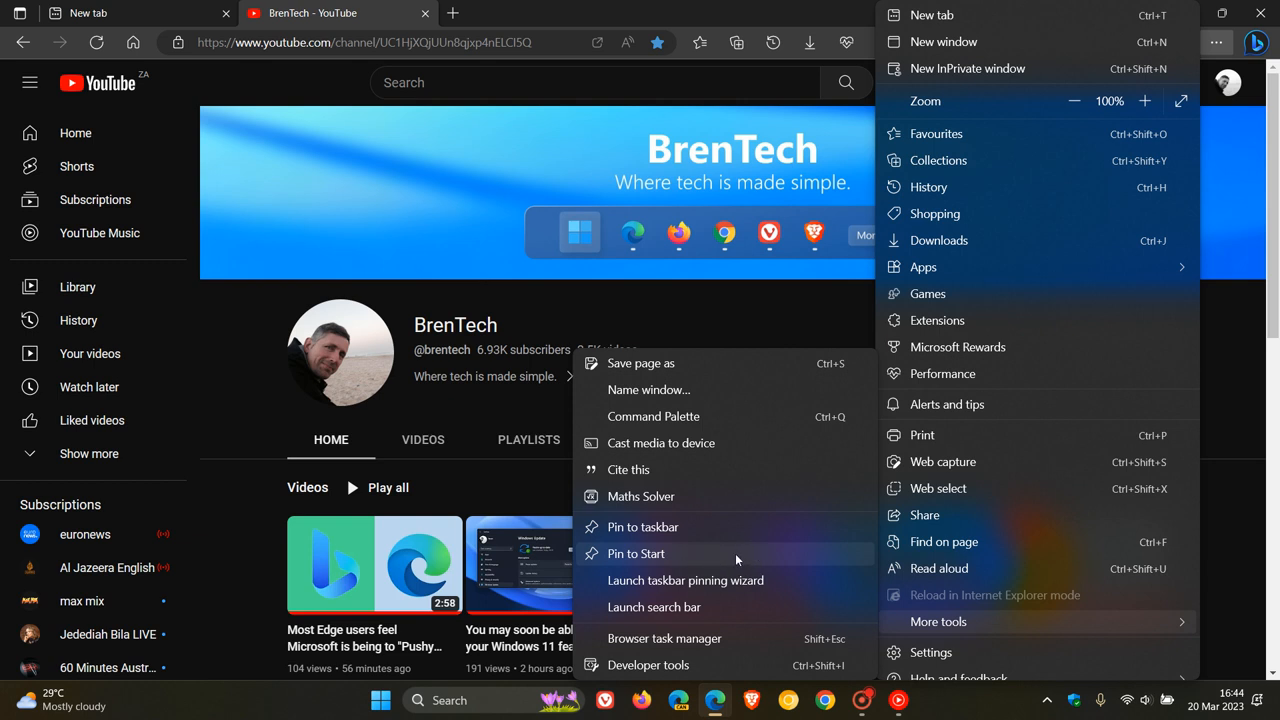
{"action": "mouse_move", "coordinate": [718, 527]}
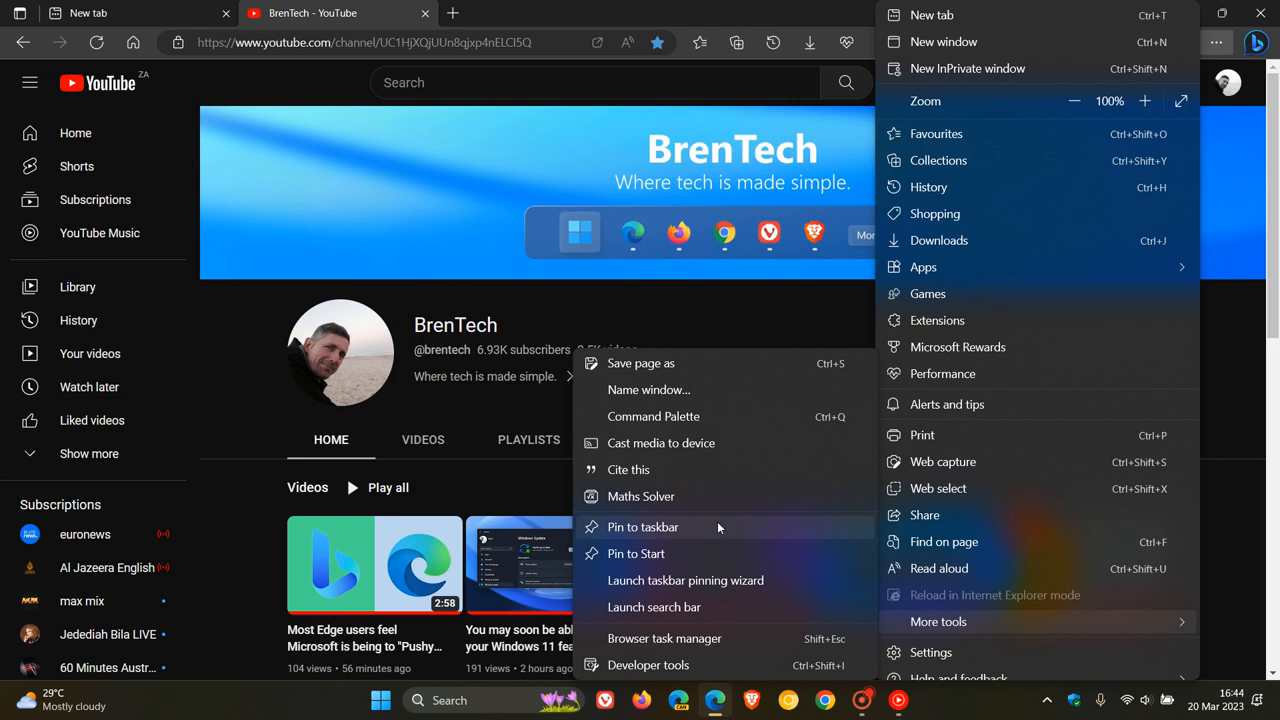
{"action": "left_click", "coordinate": [810, 356]}
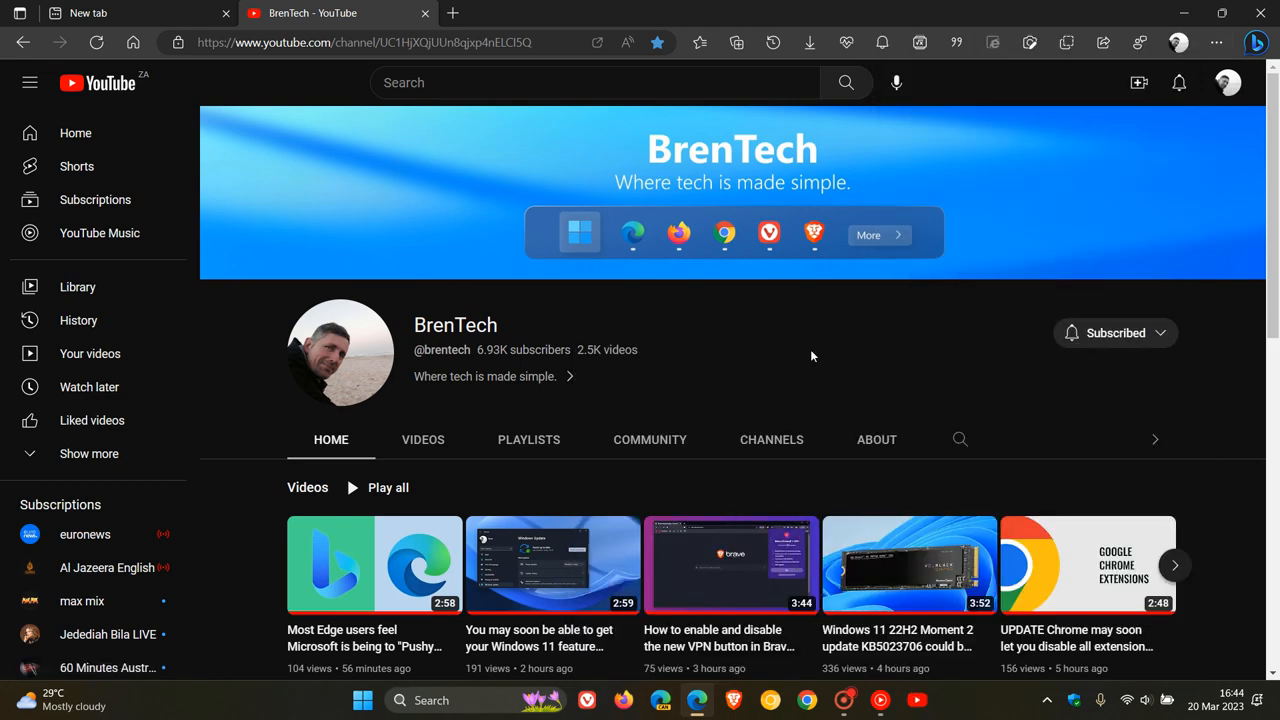
{"action": "mouse_move", "coordinate": [916, 699]}
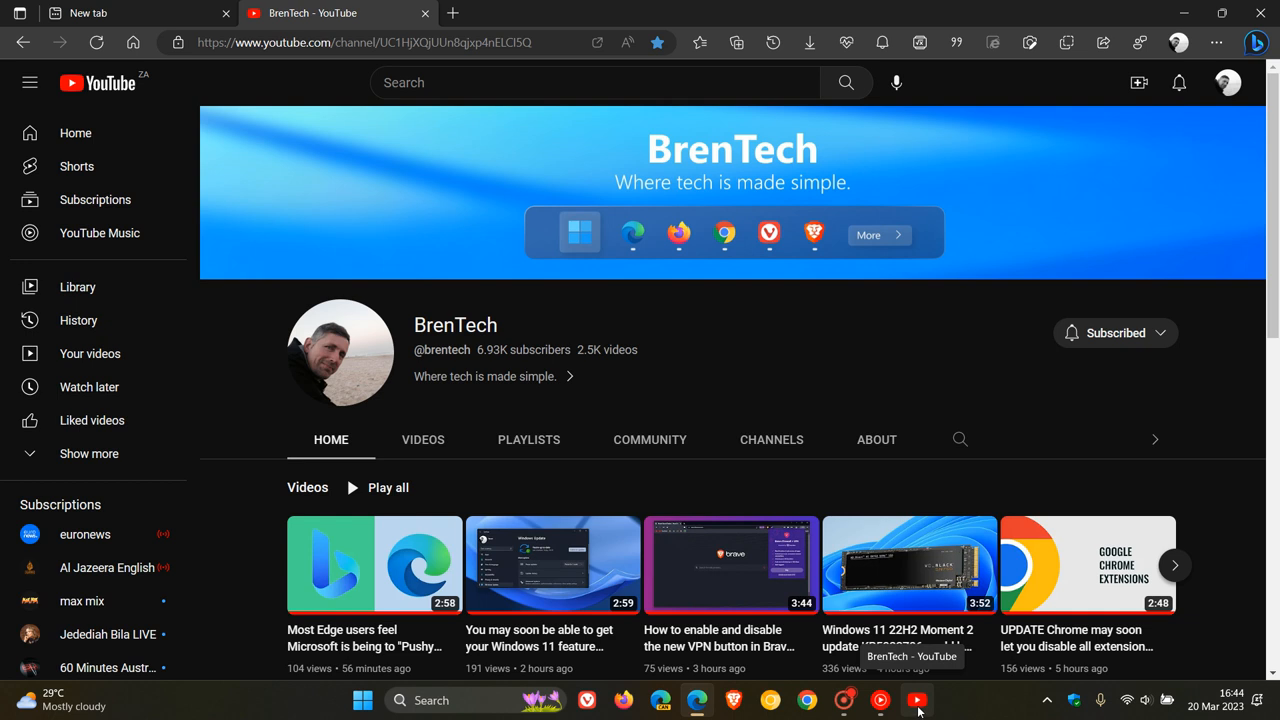
{"action": "mouse_move", "coordinate": [1228, 88]}
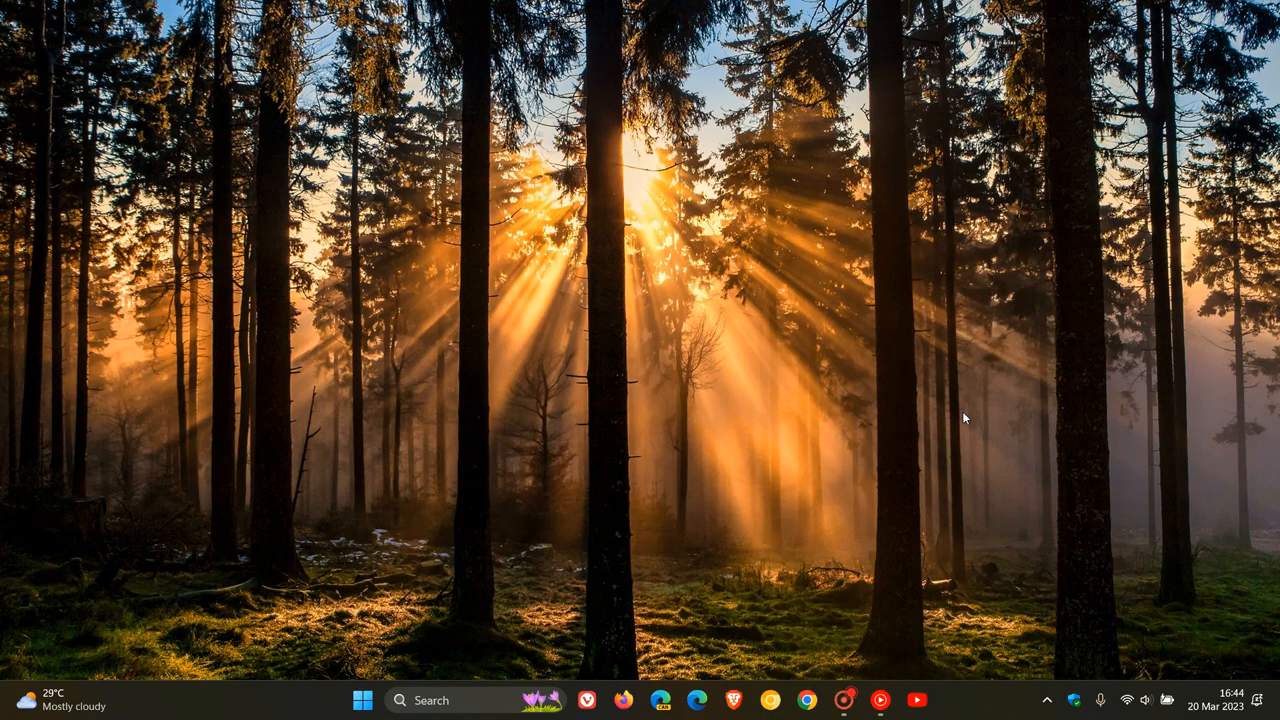
{"action": "mouse_move", "coordinate": [1041, 397]}
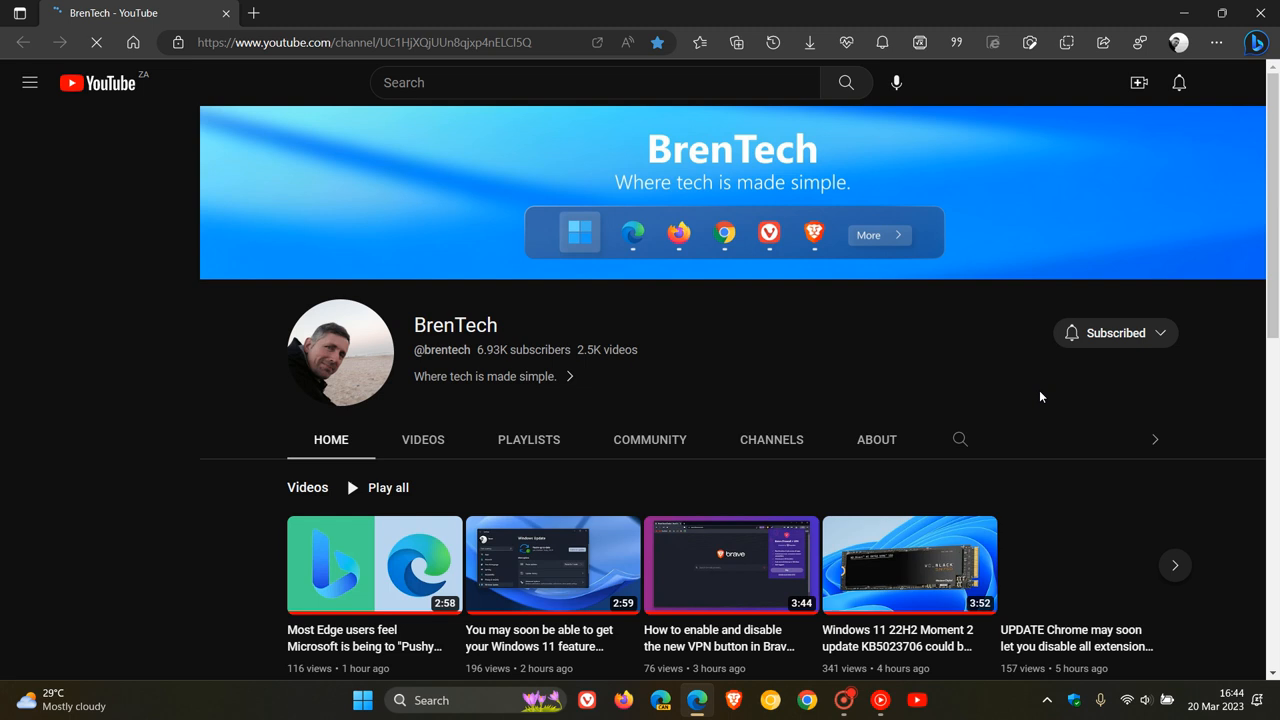
Launch the BrenTech YouTube channel in its own window from its taskbar icon
{"action": "left_click", "coordinate": [29, 82]}
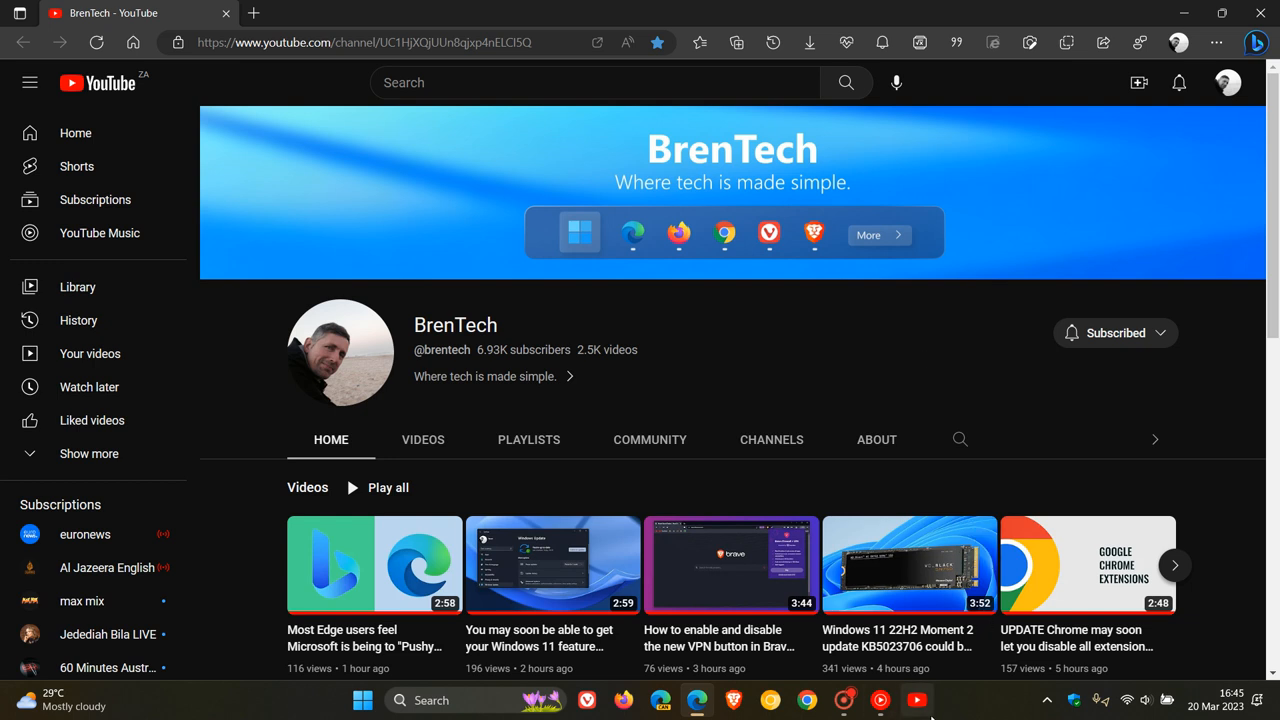
{"action": "mouse_move", "coordinate": [975, 319]}
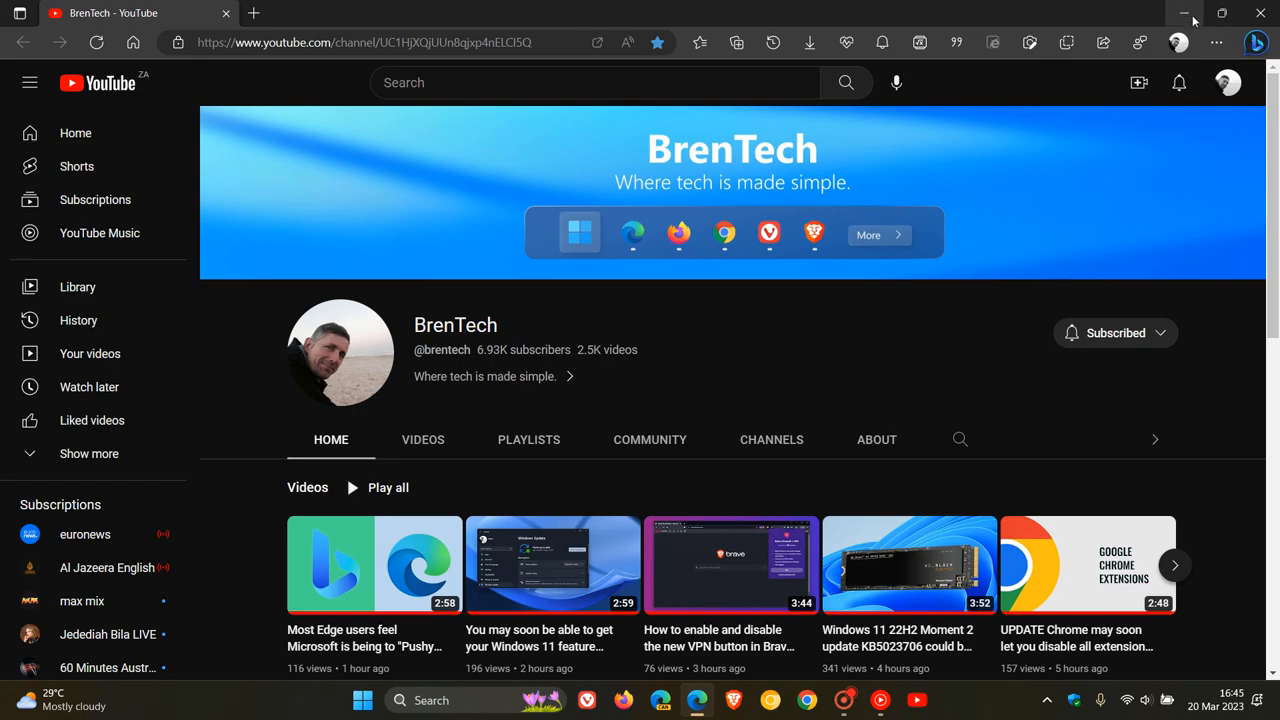
Minimize the BrenTech window, unpin its taskbar shortcut, and close the BrenTech tab
{"action": "left_click", "coordinate": [1185, 13]}
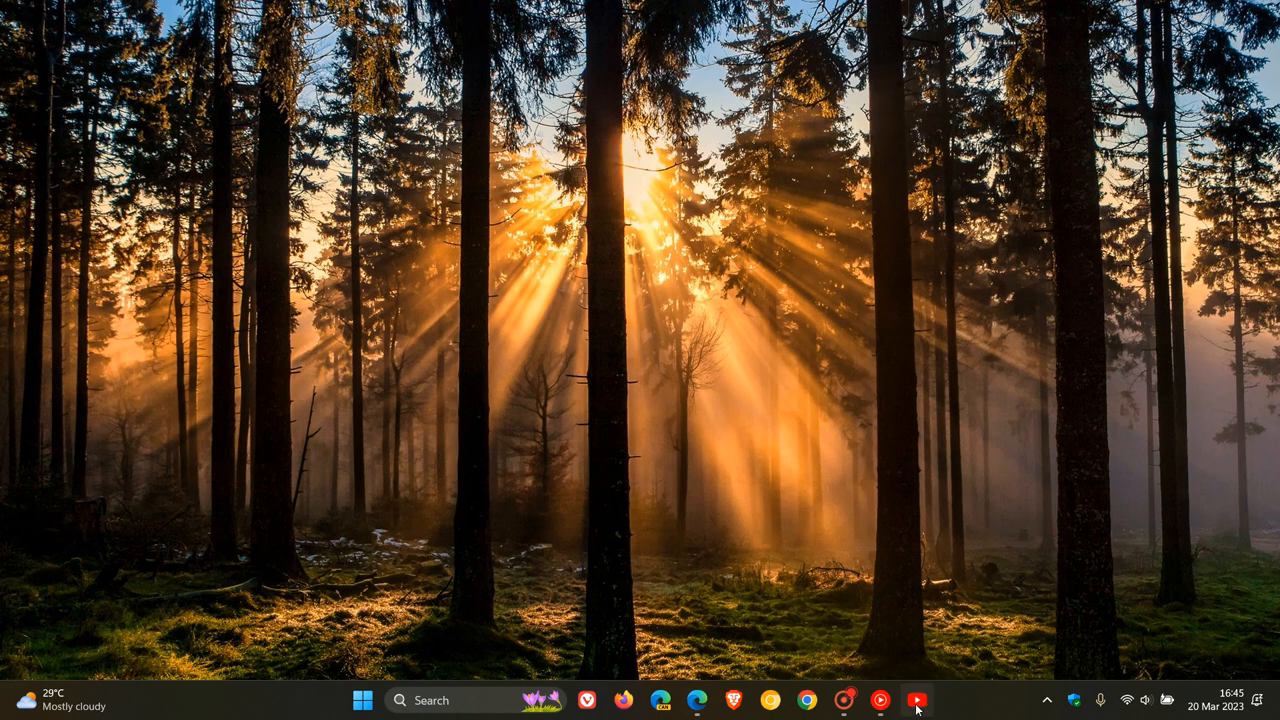
{"action": "right_click", "coordinate": [916, 700]}
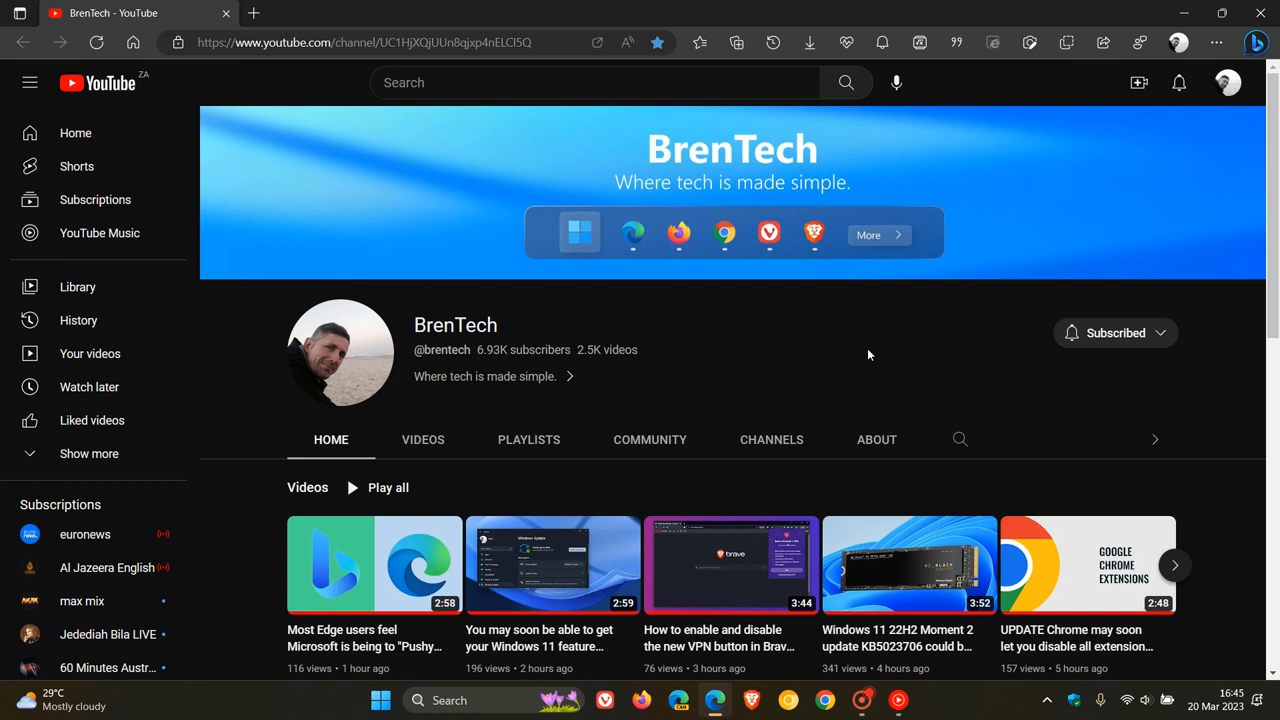
{"action": "mouse_move", "coordinate": [204, 76]}
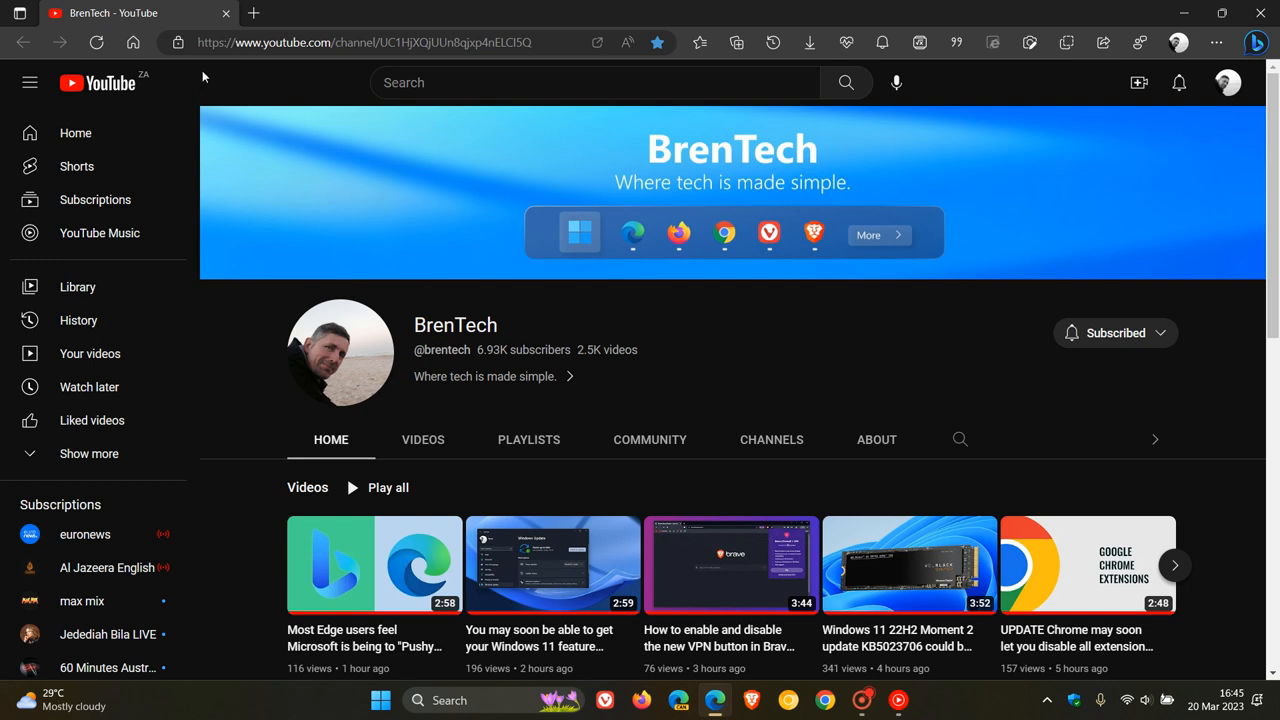
{"action": "left_click", "coordinate": [253, 13]}
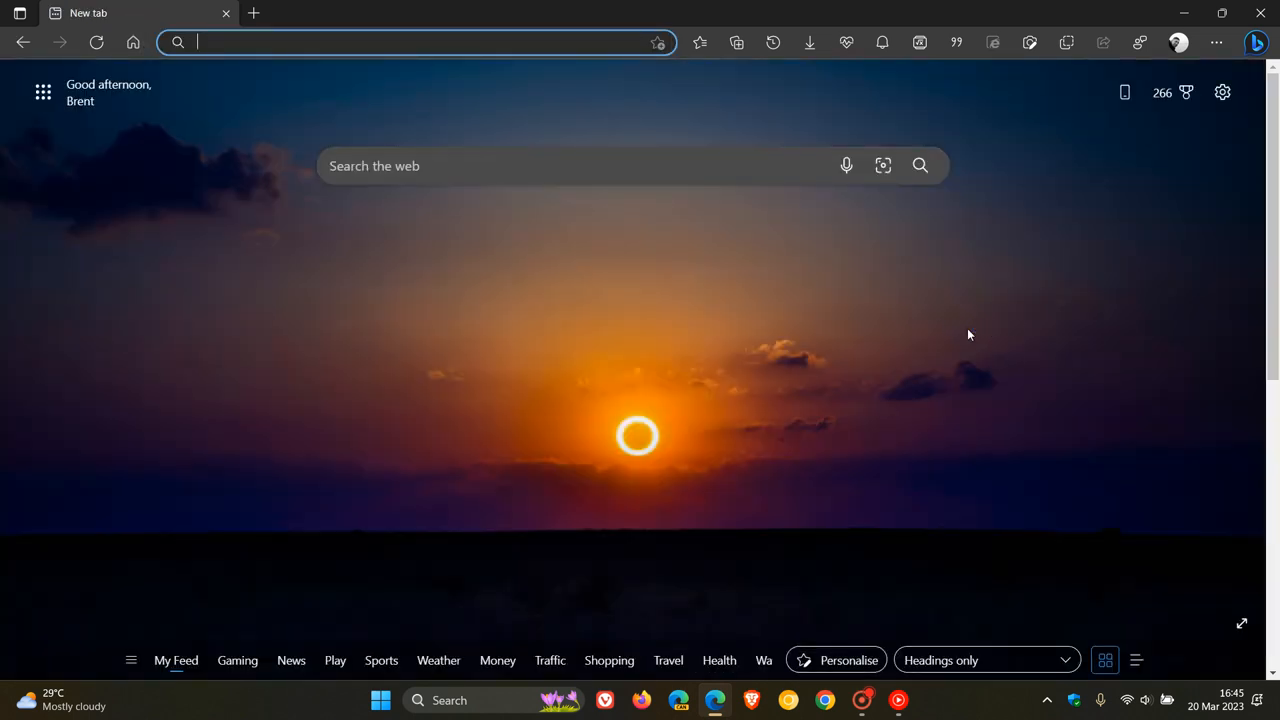